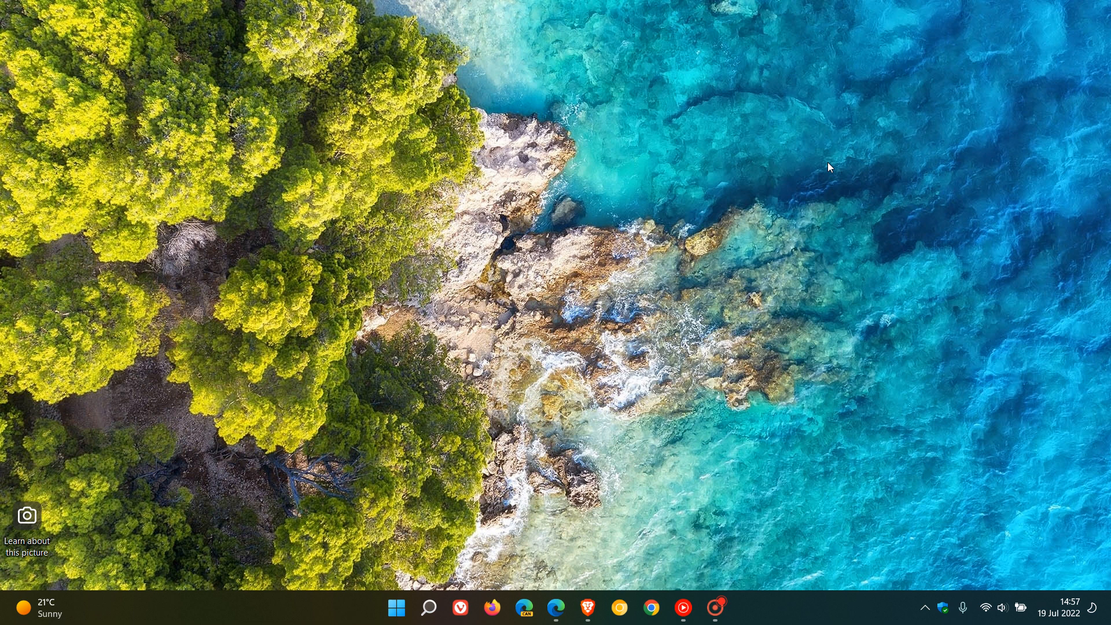
mouse_move(799, 291)
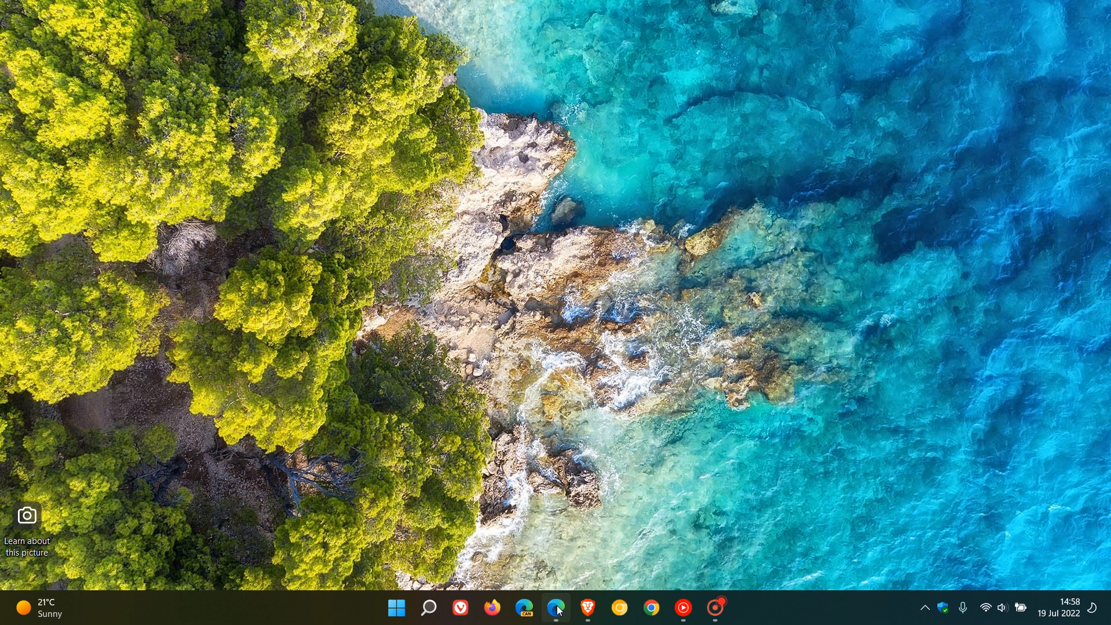
Bring up Edge on the basics page and scroll through keyboard shortcuts and OneDrive to Tips
click(556, 608)
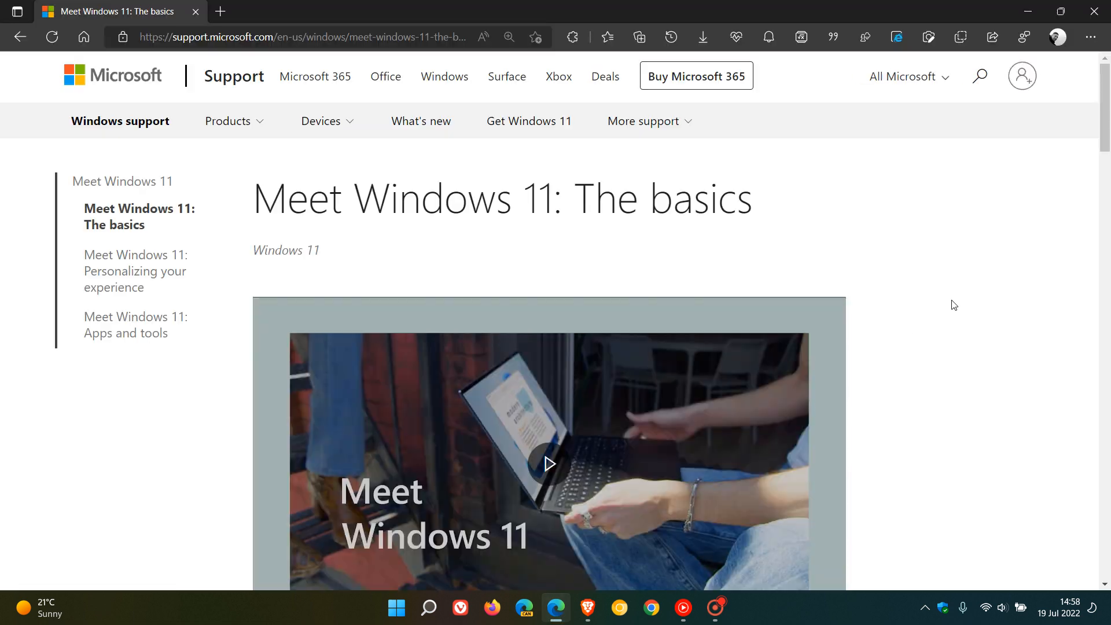
mouse_move(966, 304)
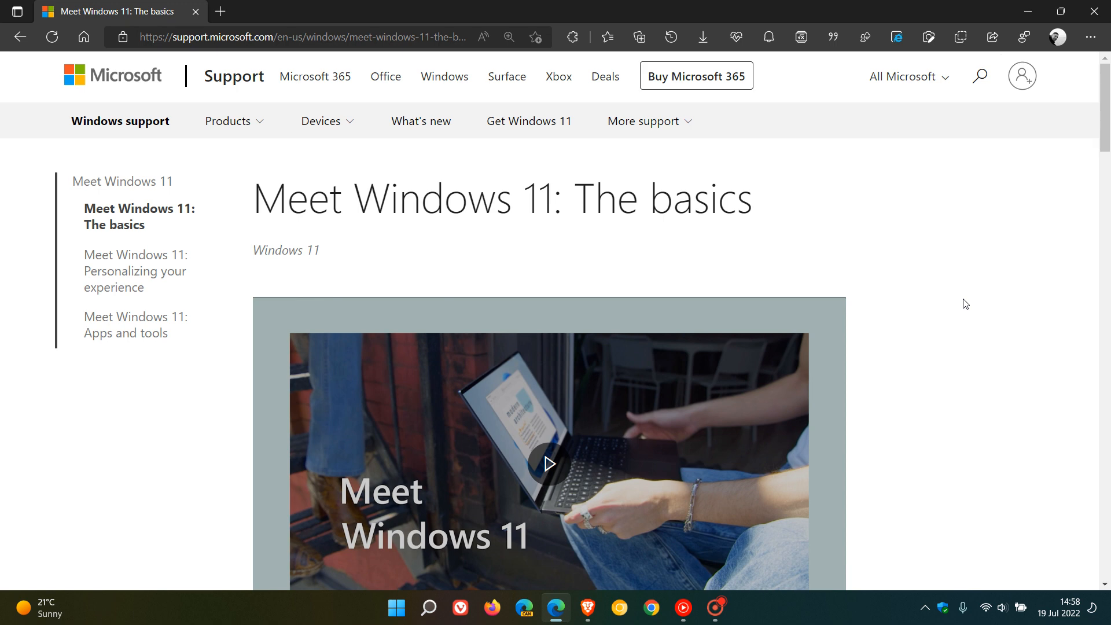
mouse_move(834, 218)
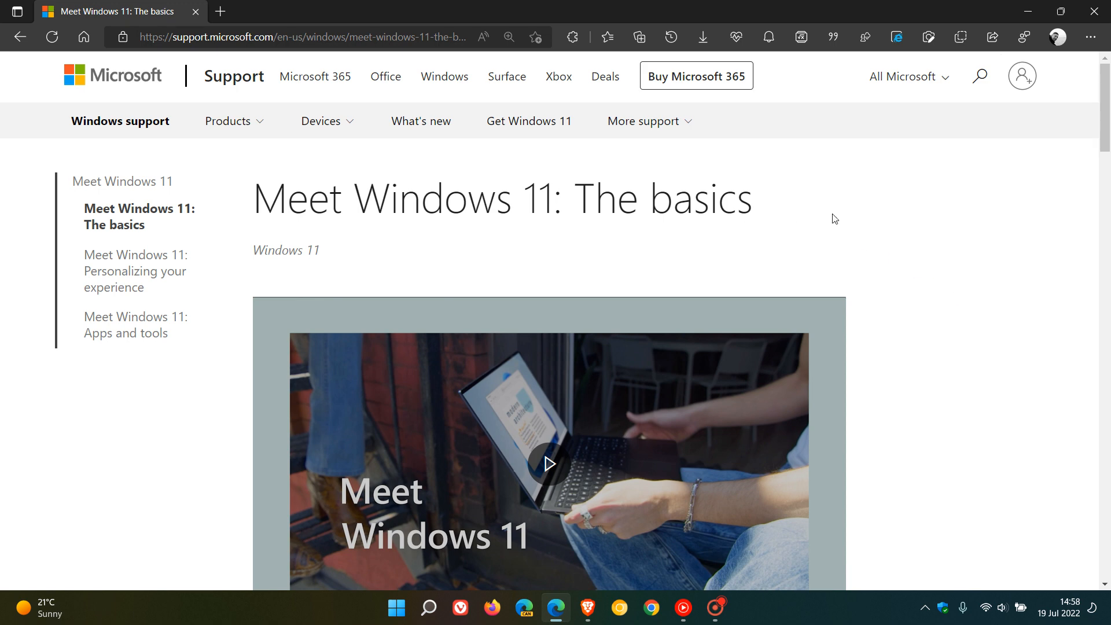
scroll(down, 3)
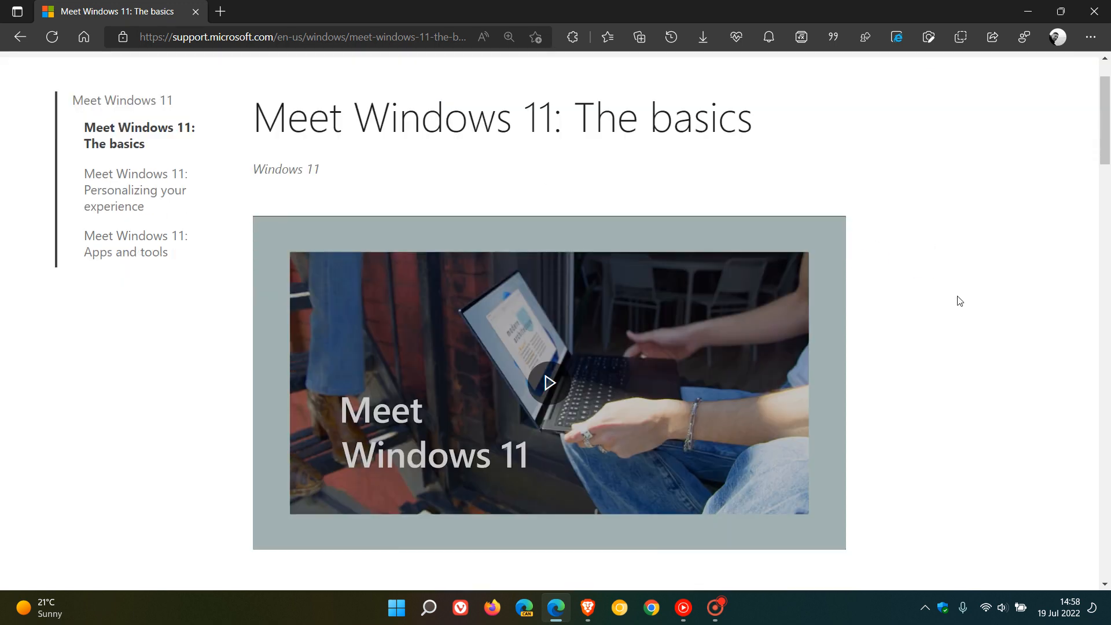
scroll(down, 3)
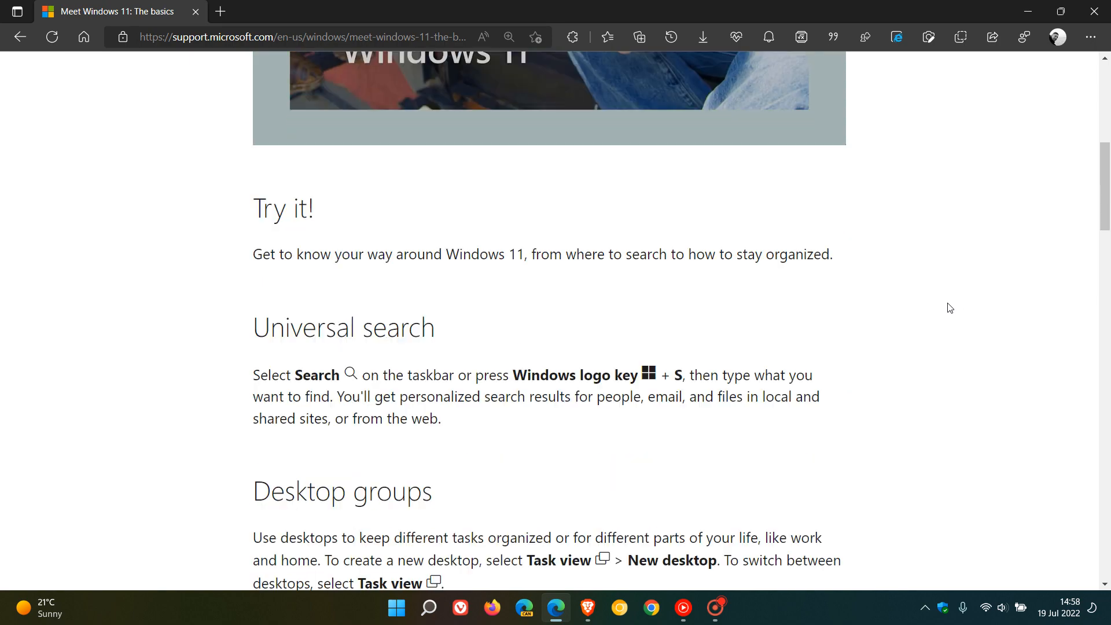
scroll(down, 3)
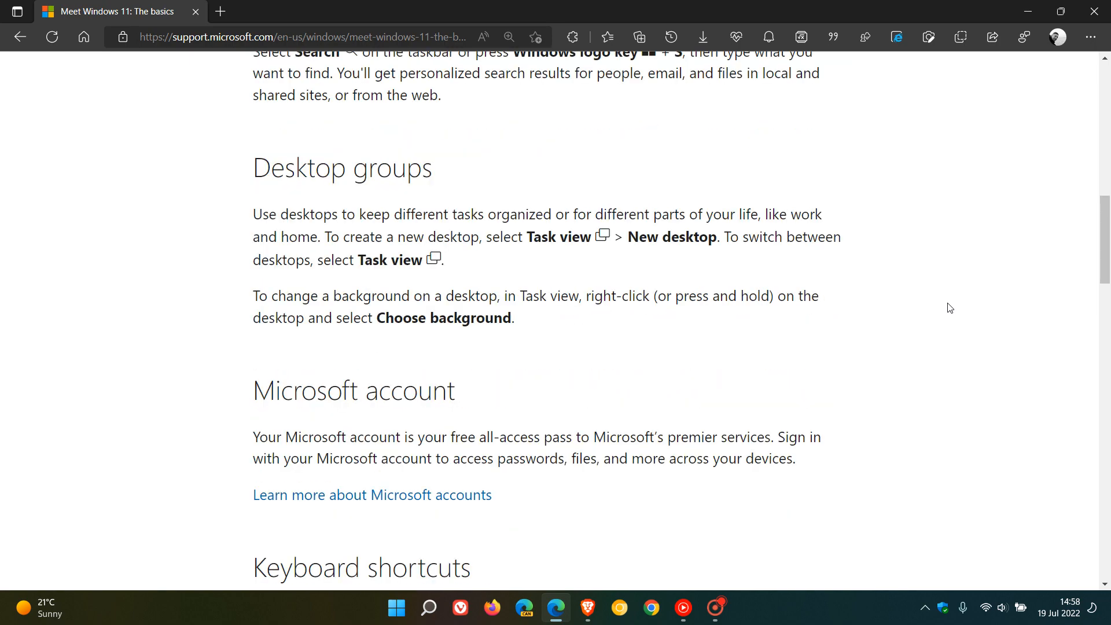
scroll(down, 3)
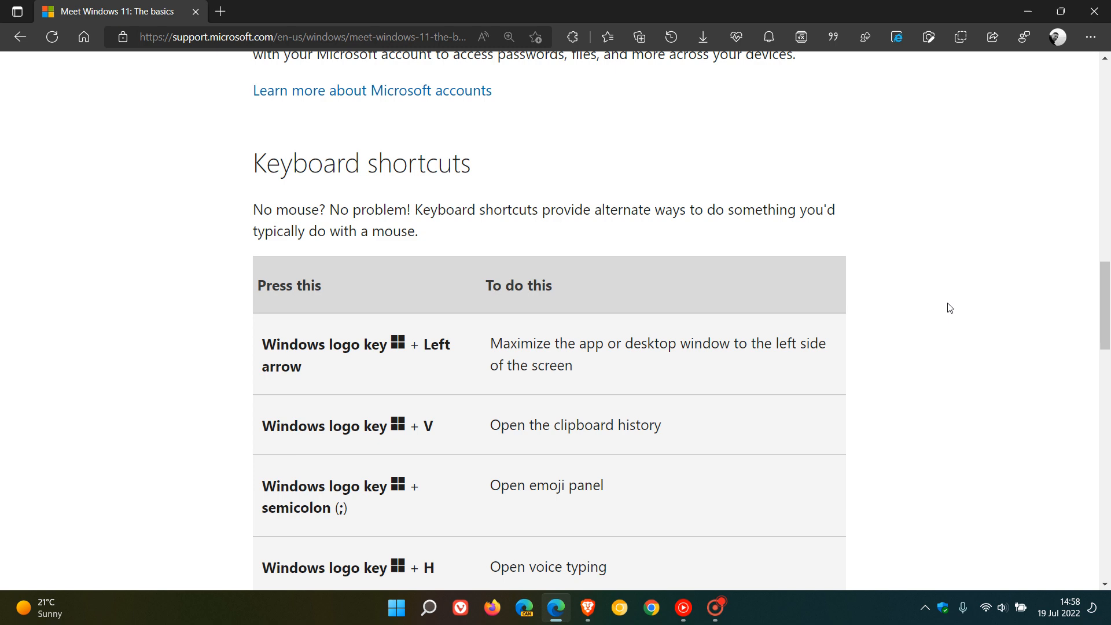
scroll(down, 3)
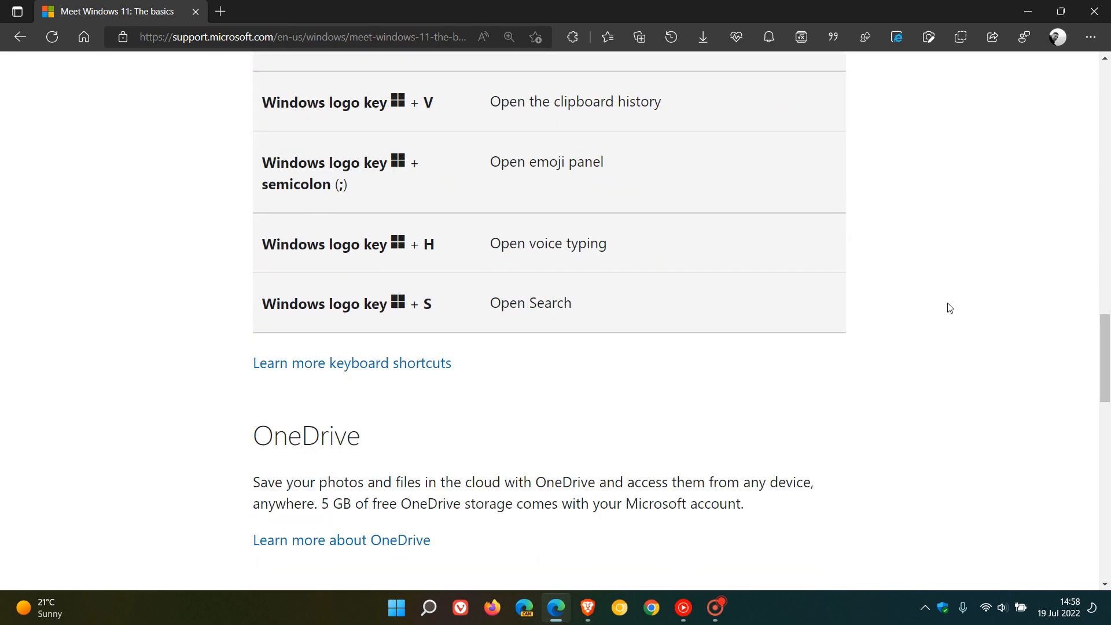
scroll(down, 3)
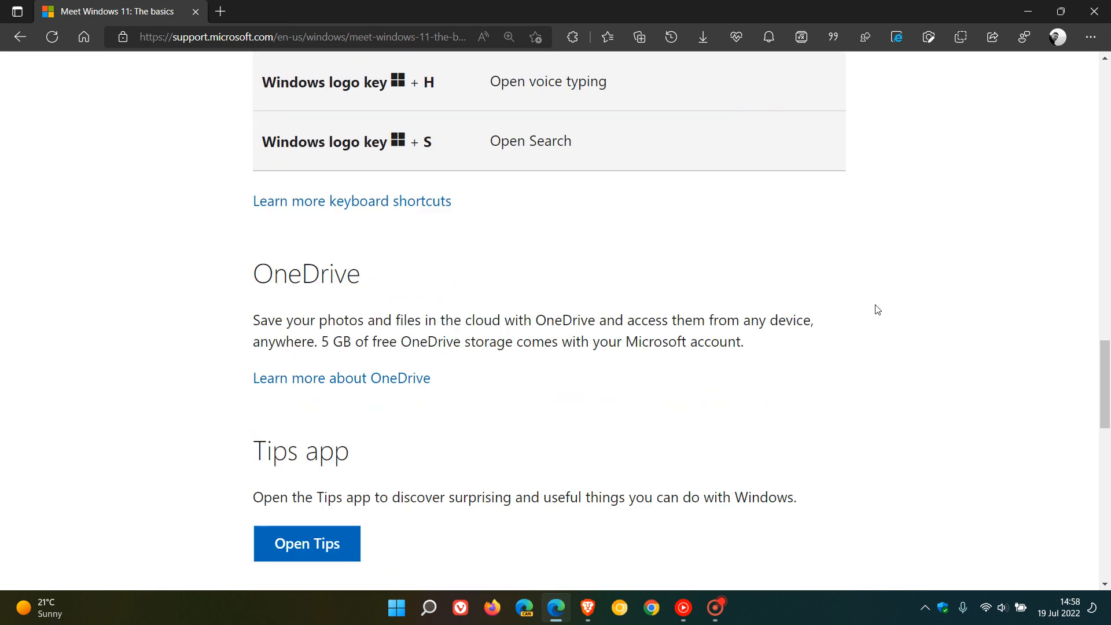
mouse_move(884, 309)
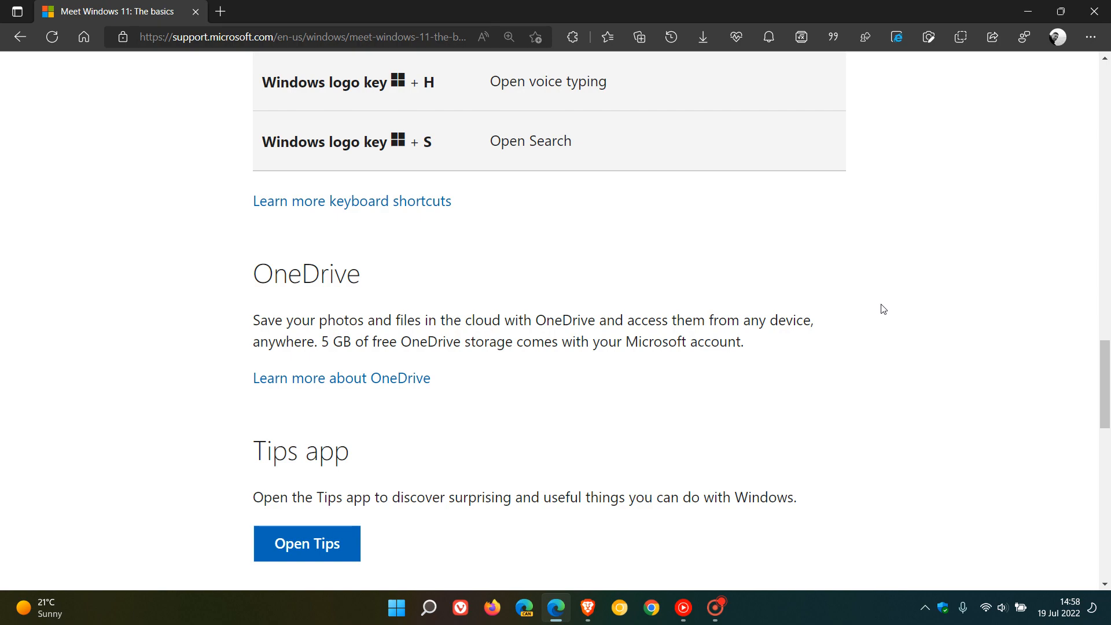
mouse_move(881, 426)
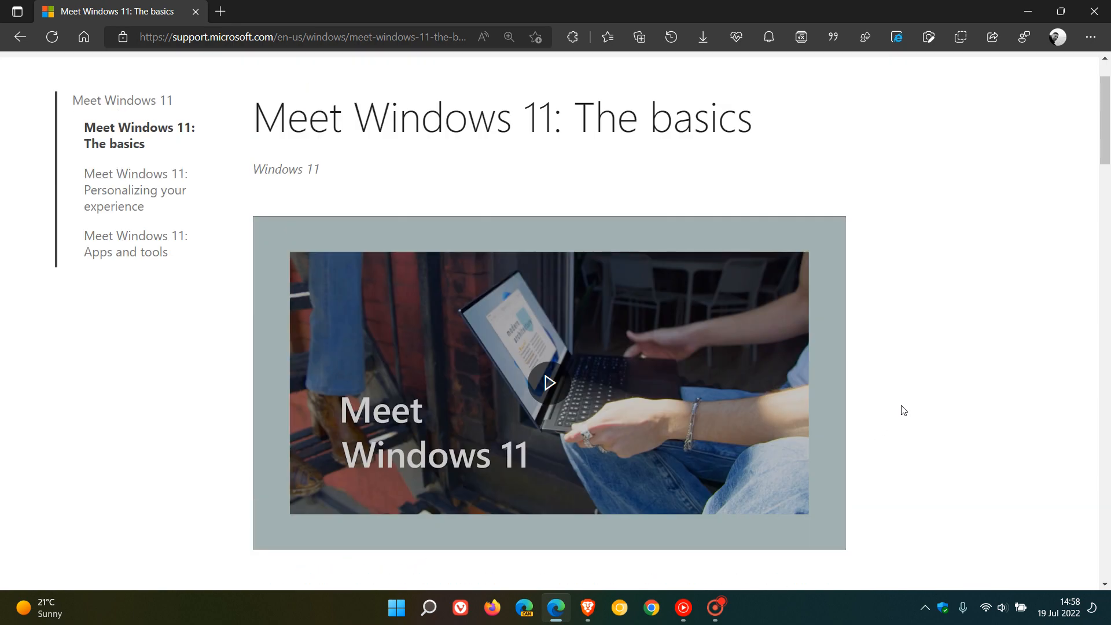
Open the Personalizing your experience page and scroll down to the Snap section
click(134, 190)
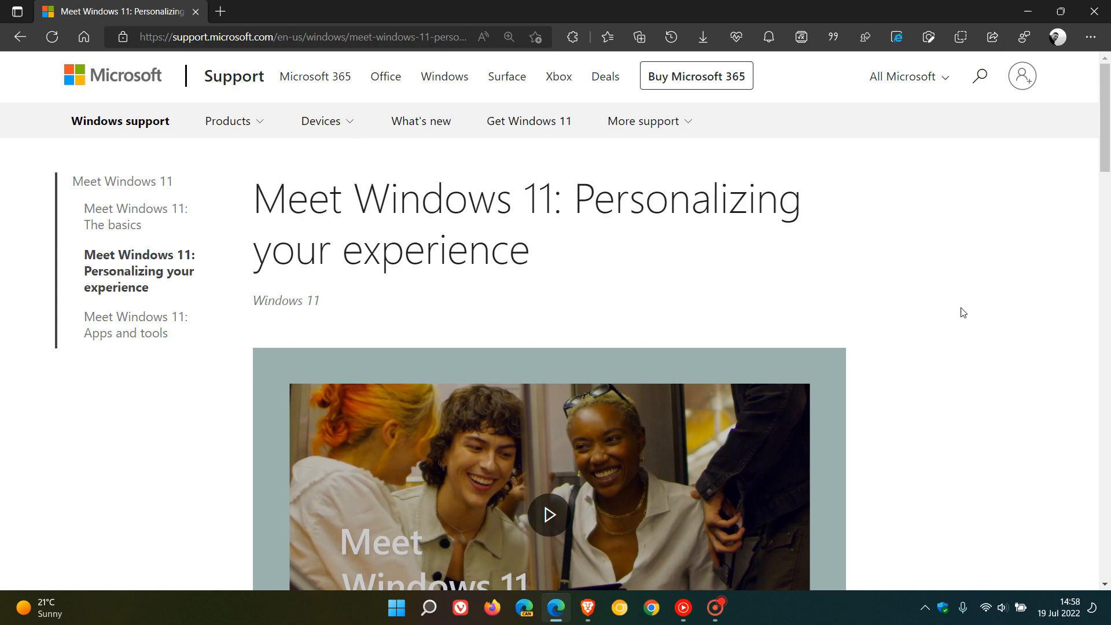
scroll(down, 3)
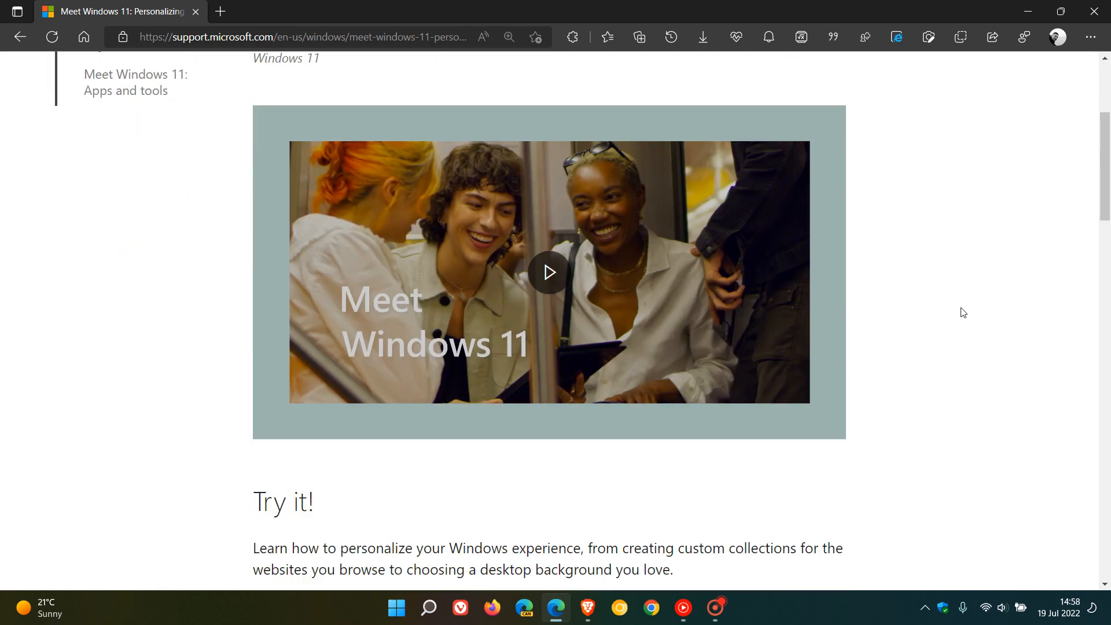
scroll(down, 3)
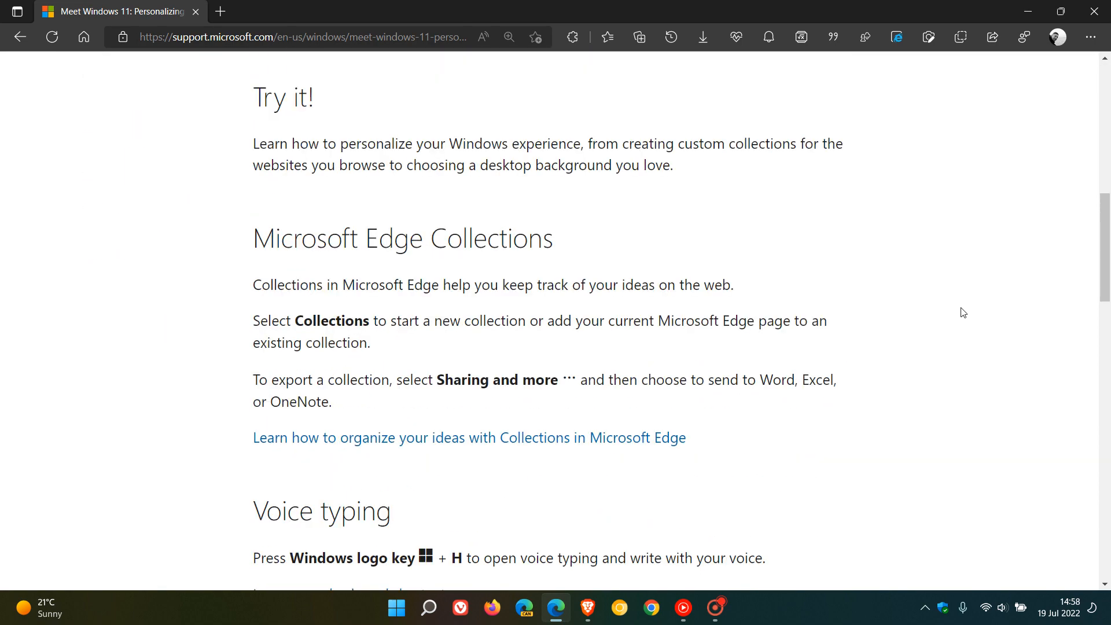
scroll(down, 3)
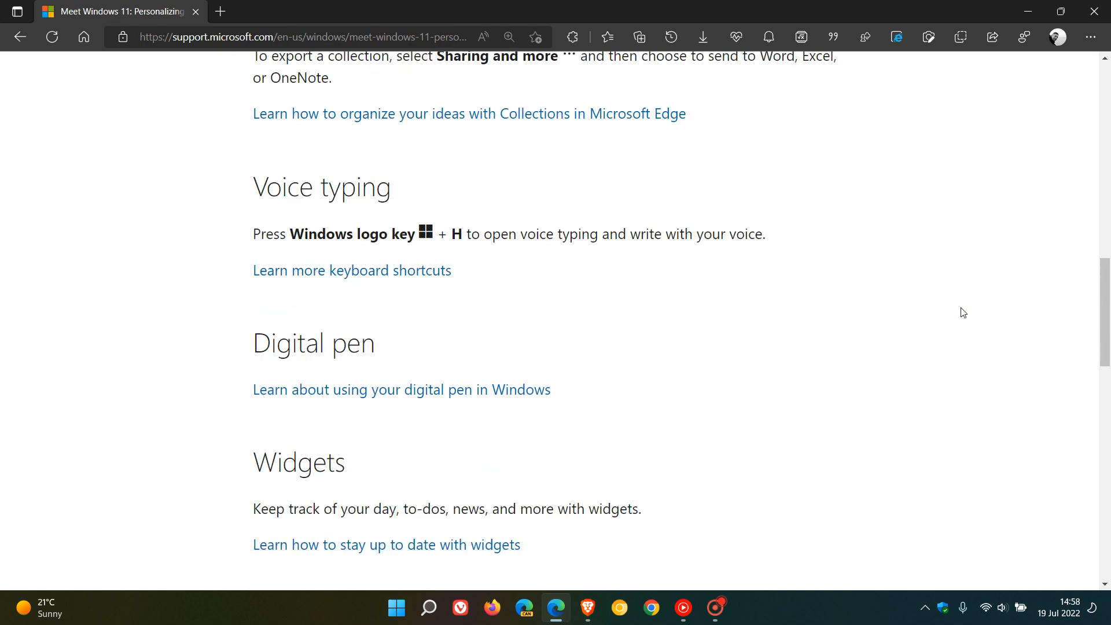
scroll(down, 3)
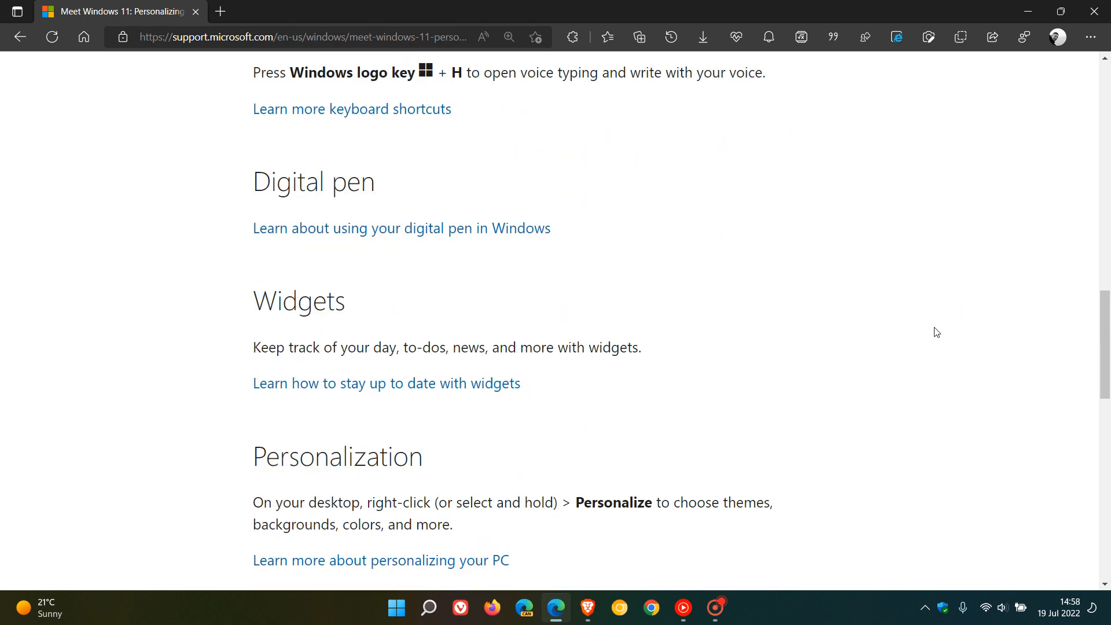
scroll(down, 3)
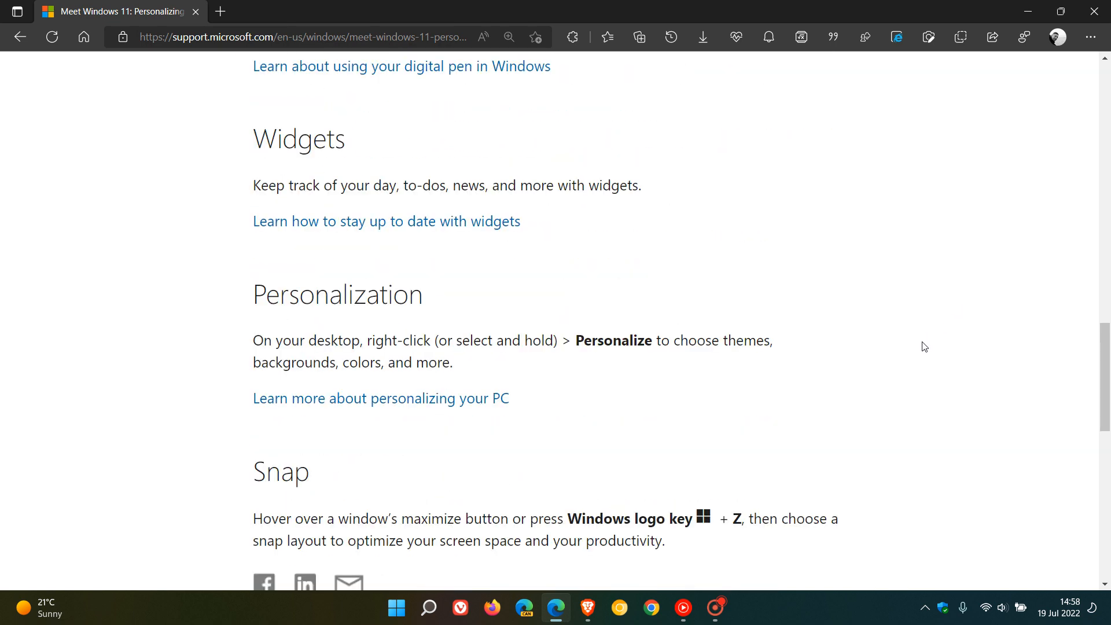
scroll(down, 3)
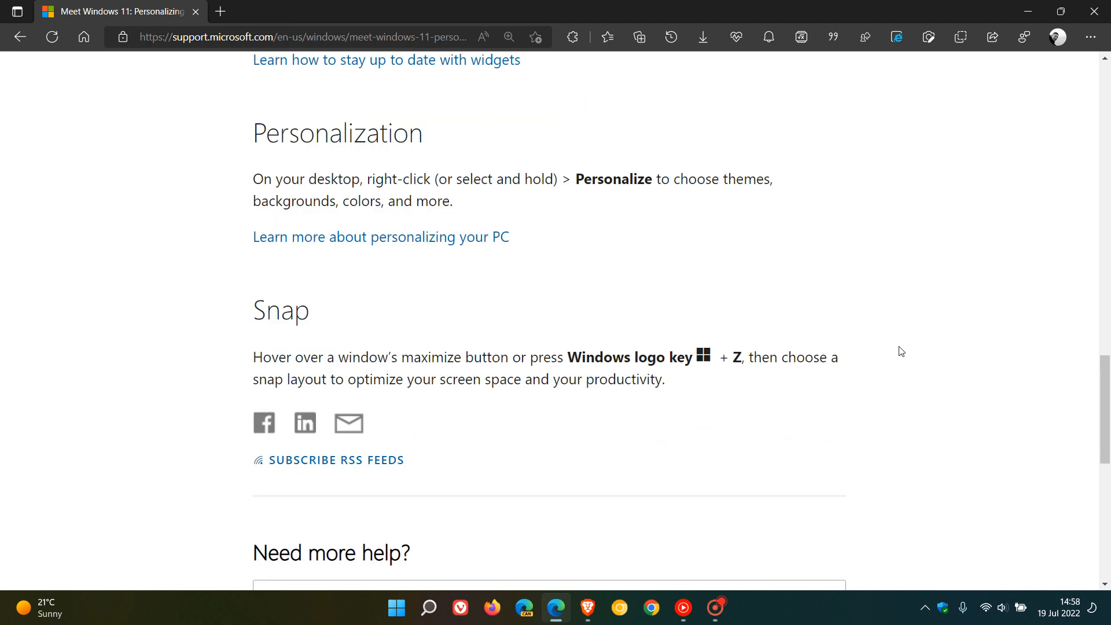
mouse_move(916, 362)
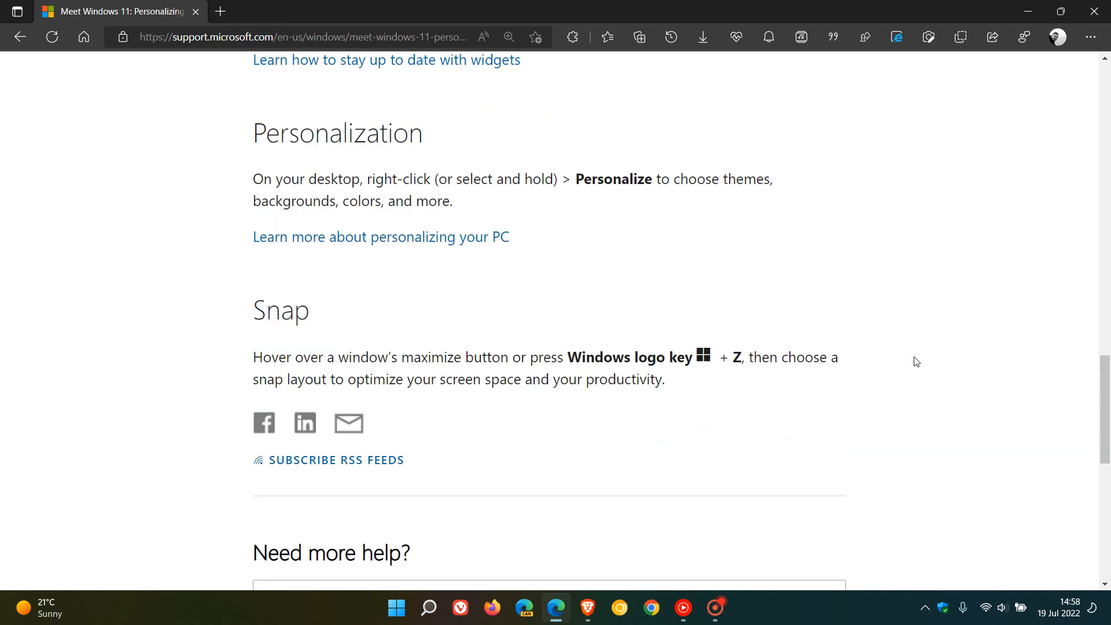
scroll(up, 3)
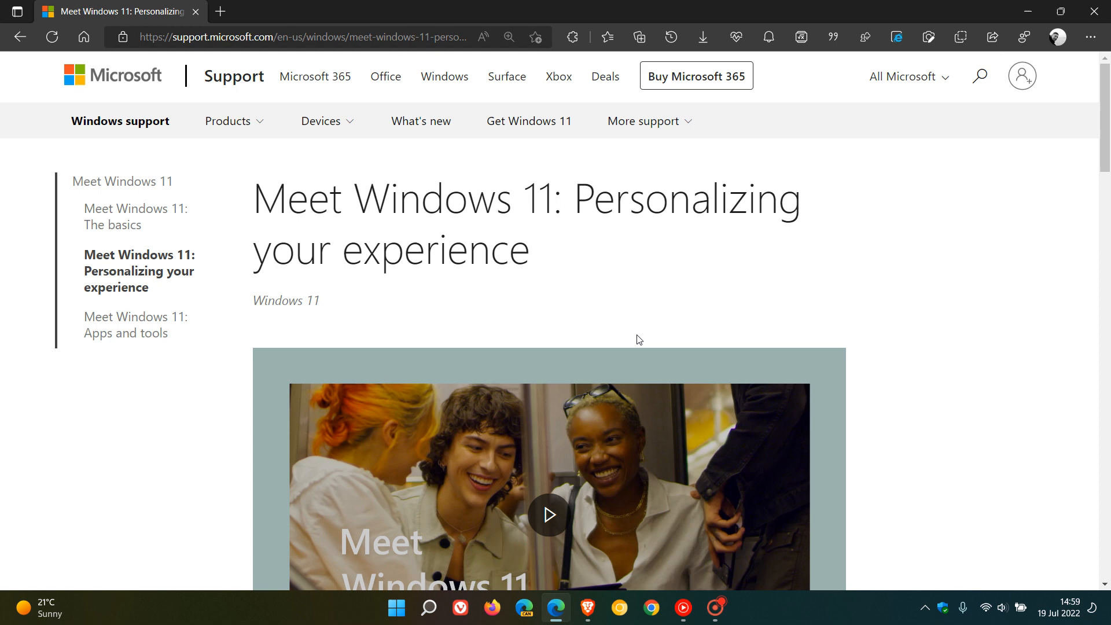
Open the Apps and tools page and scroll down to Refreshed apps
click(136, 325)
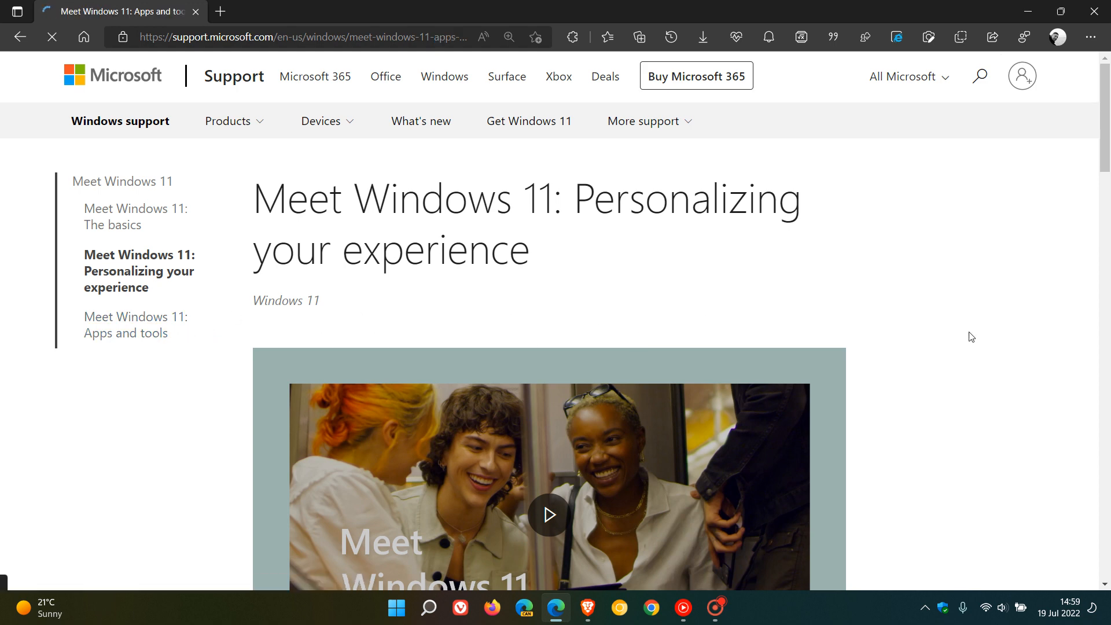
click(135, 325)
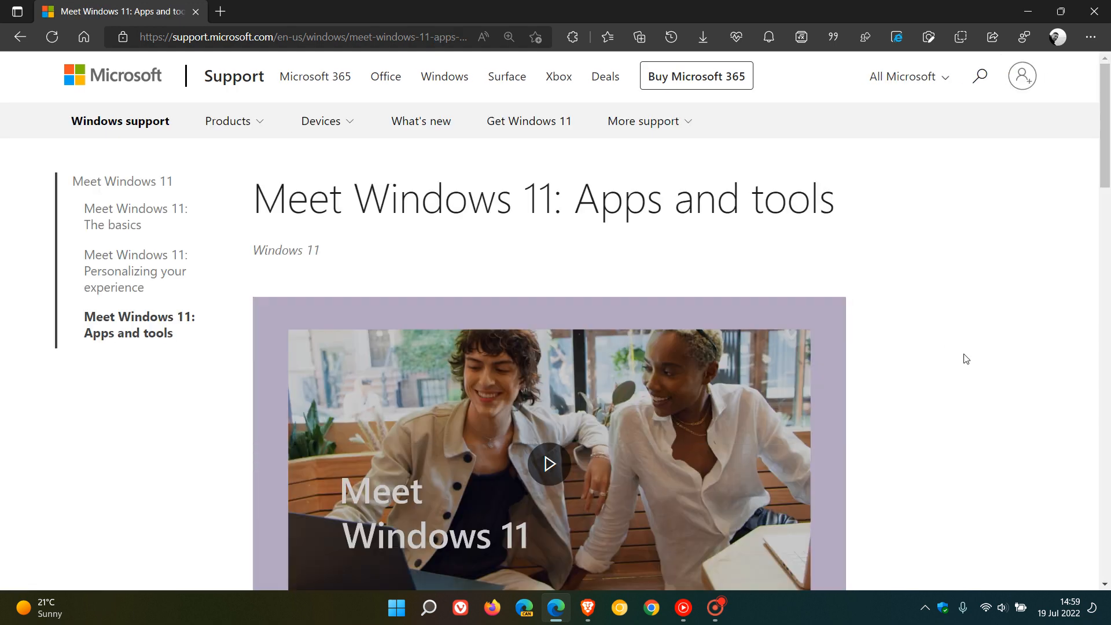
scroll(down, 3)
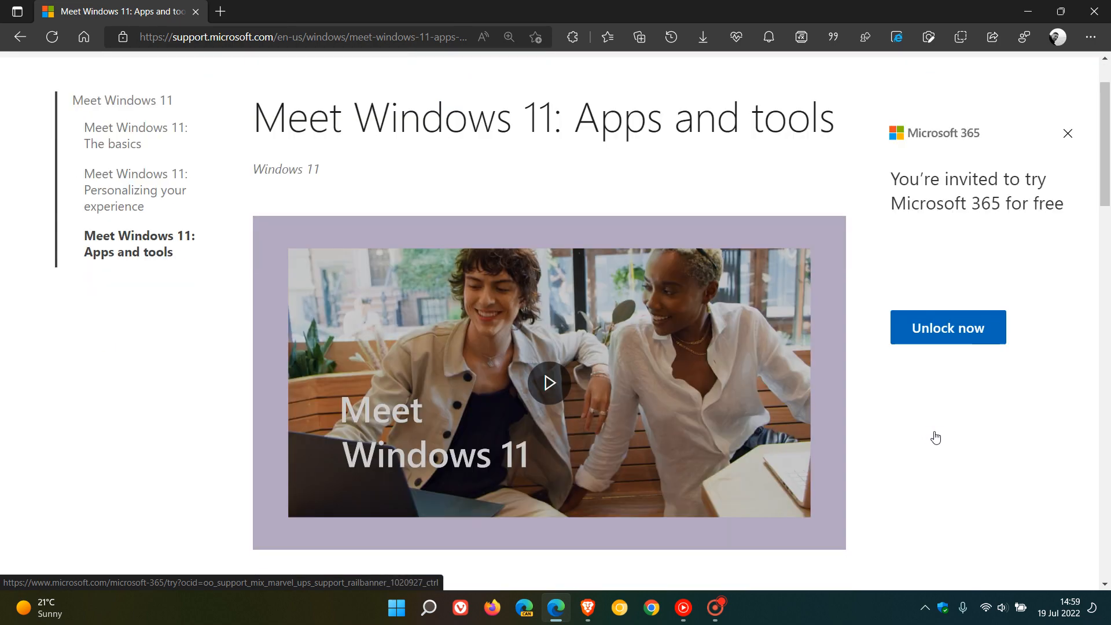
scroll(down, 3)
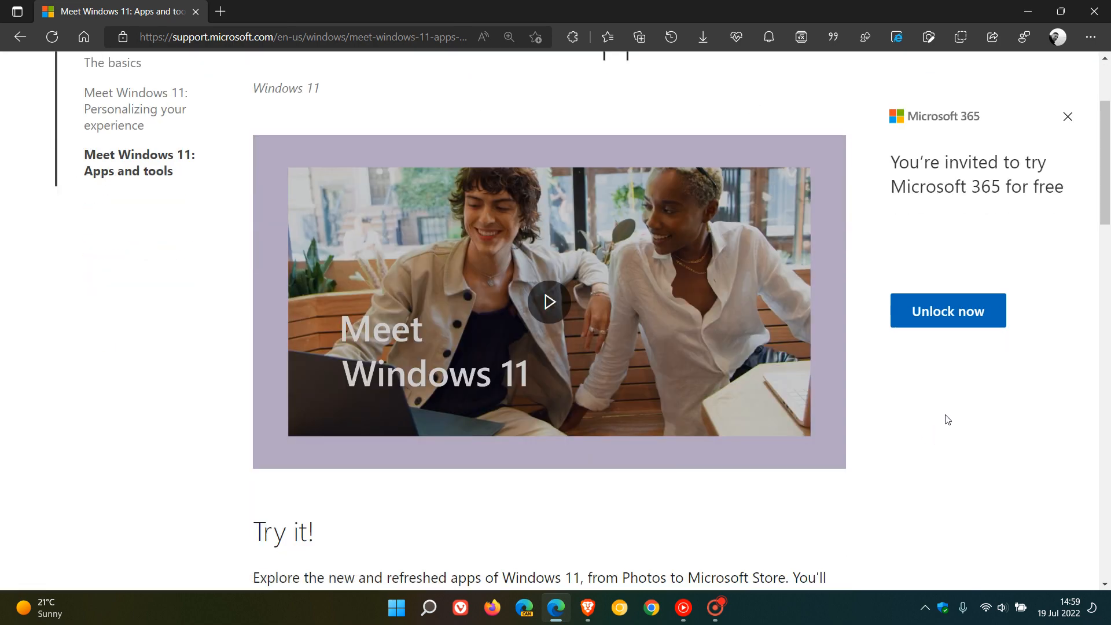
scroll(down, 3)
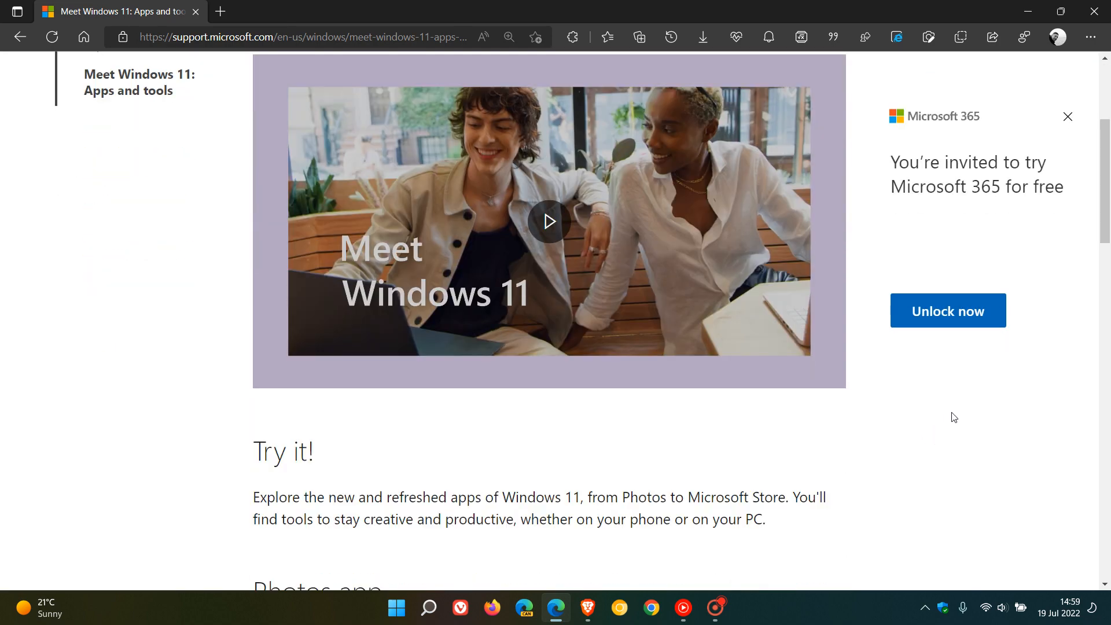
scroll(down, 3)
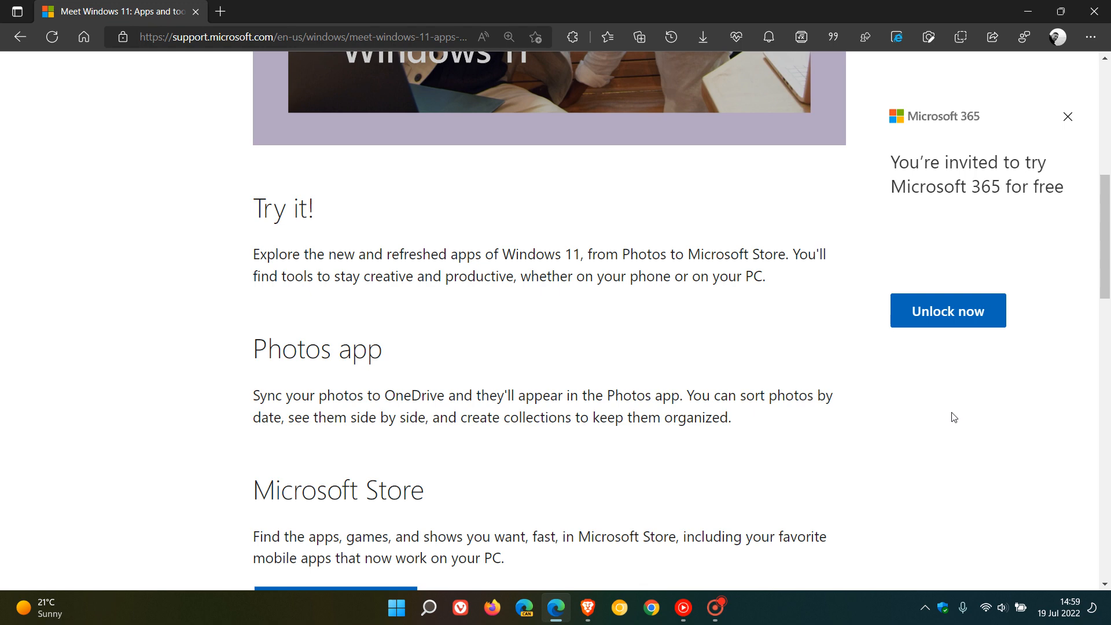
scroll(down, 3)
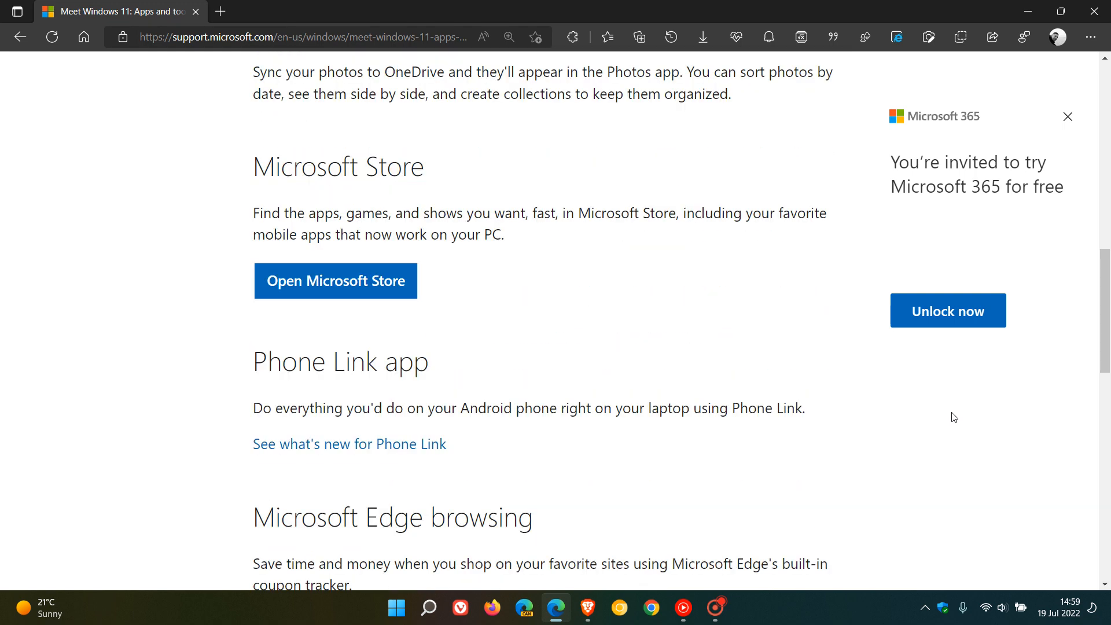
scroll(down, 3)
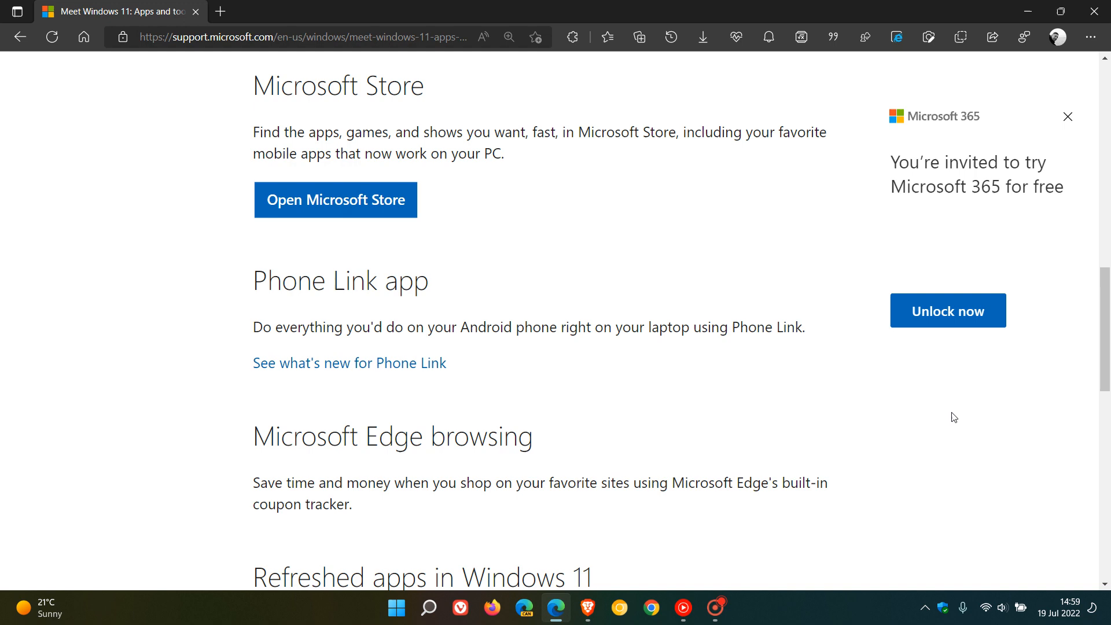
scroll(down, 3)
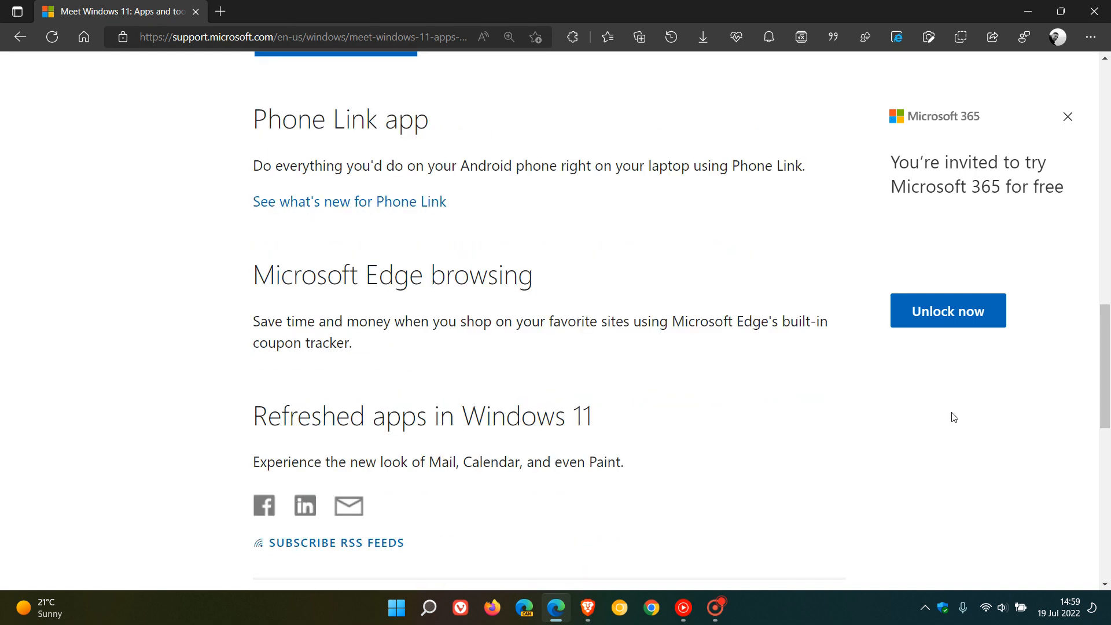
mouse_move(850, 404)
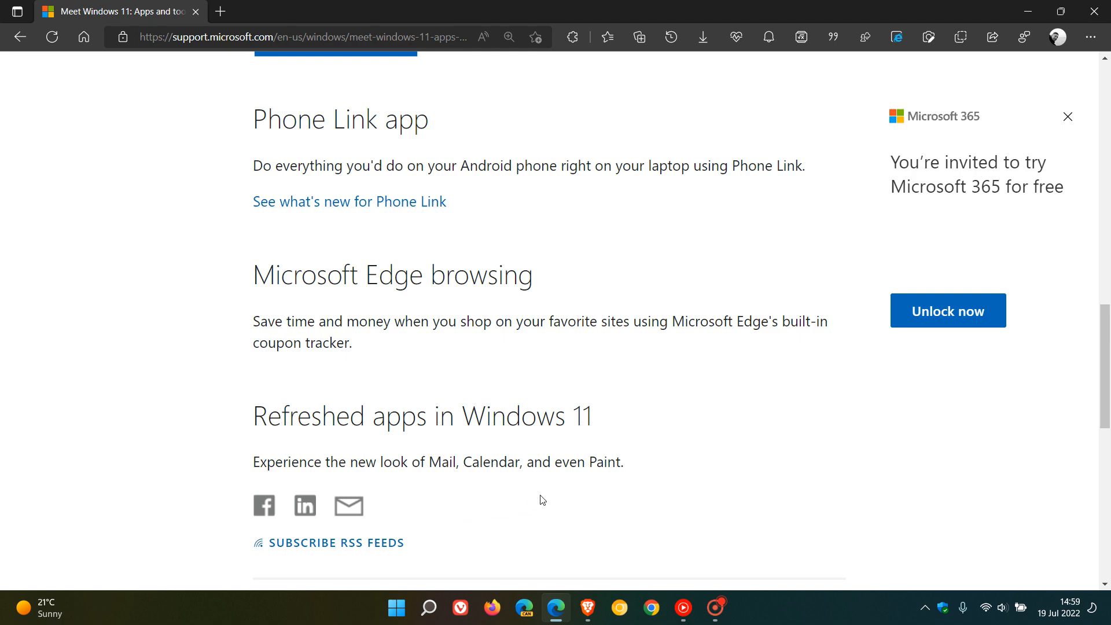
mouse_move(850, 448)
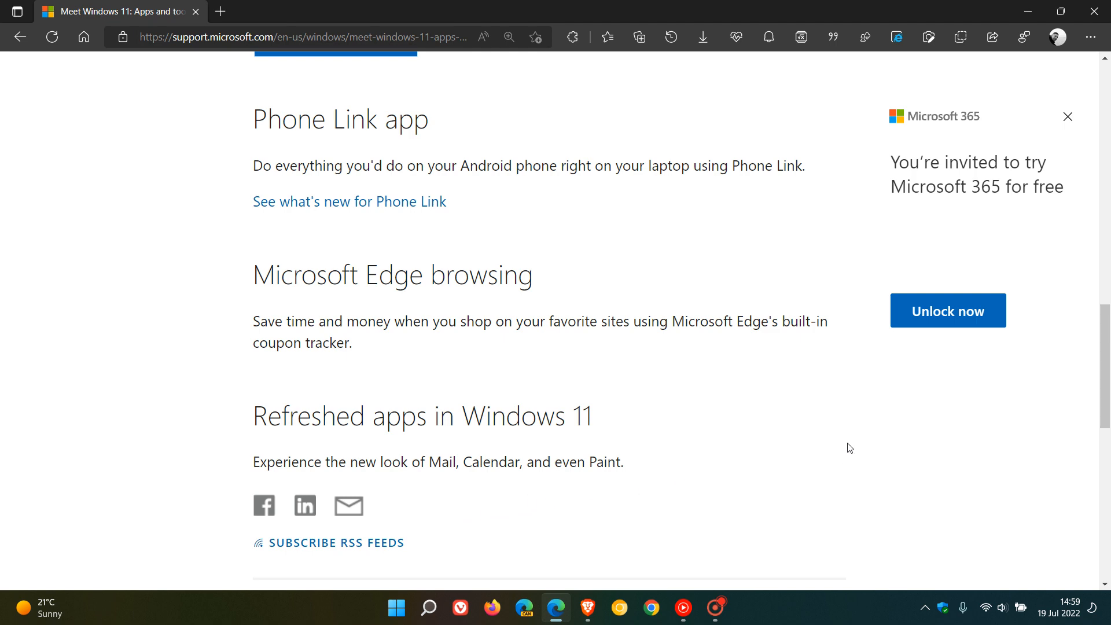
scroll(up, 3)
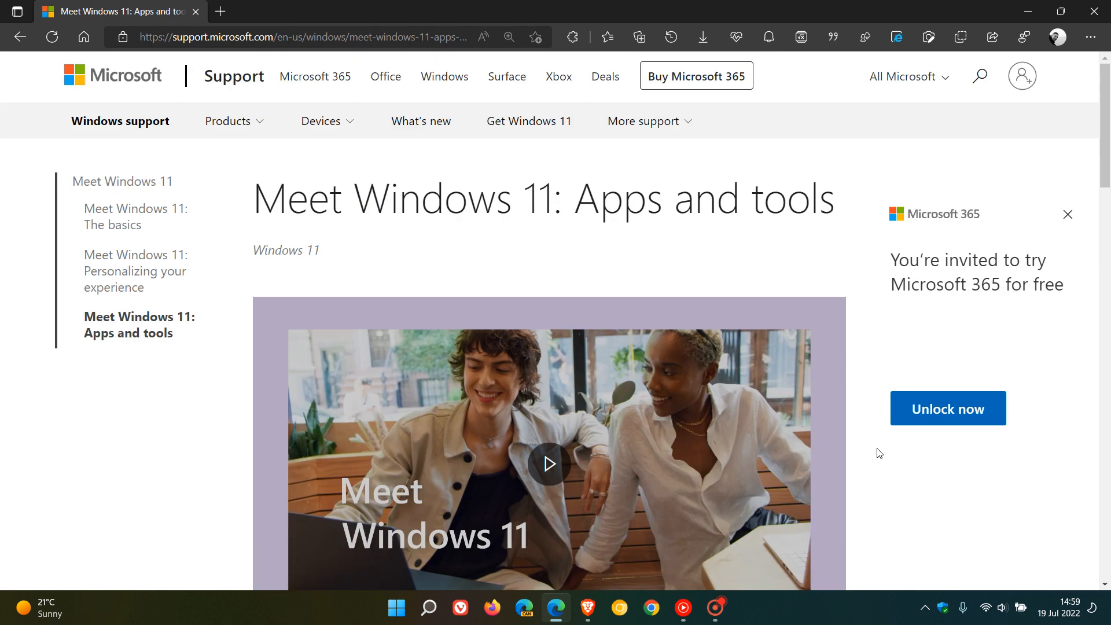
mouse_move(872, 438)
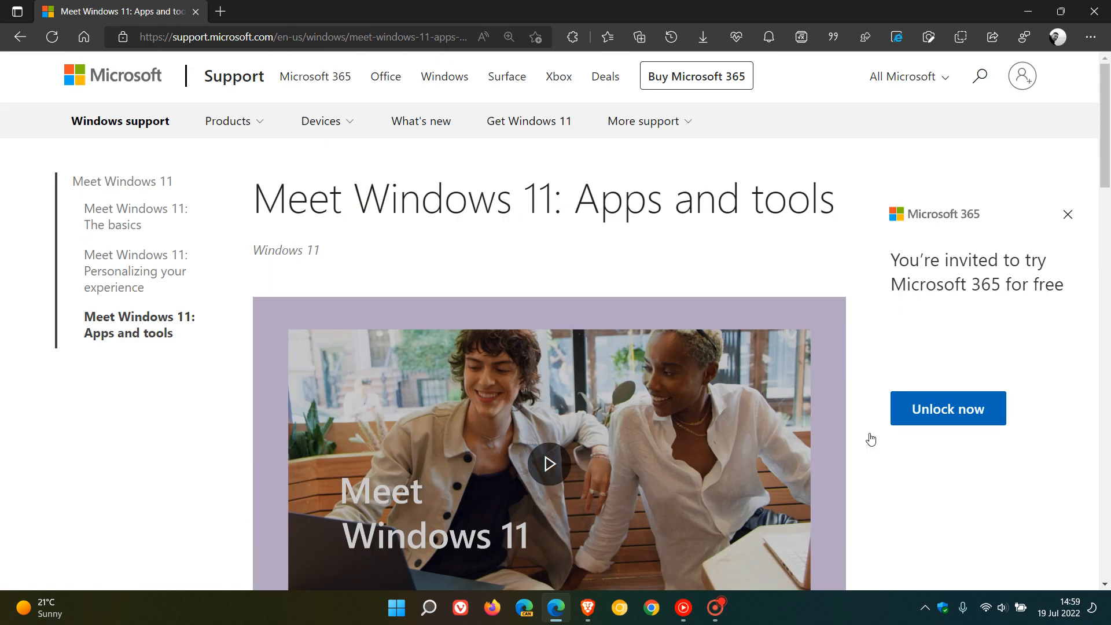
Reopen the basics page from the left navigation and clear Edge away to the desktop
click(135, 216)
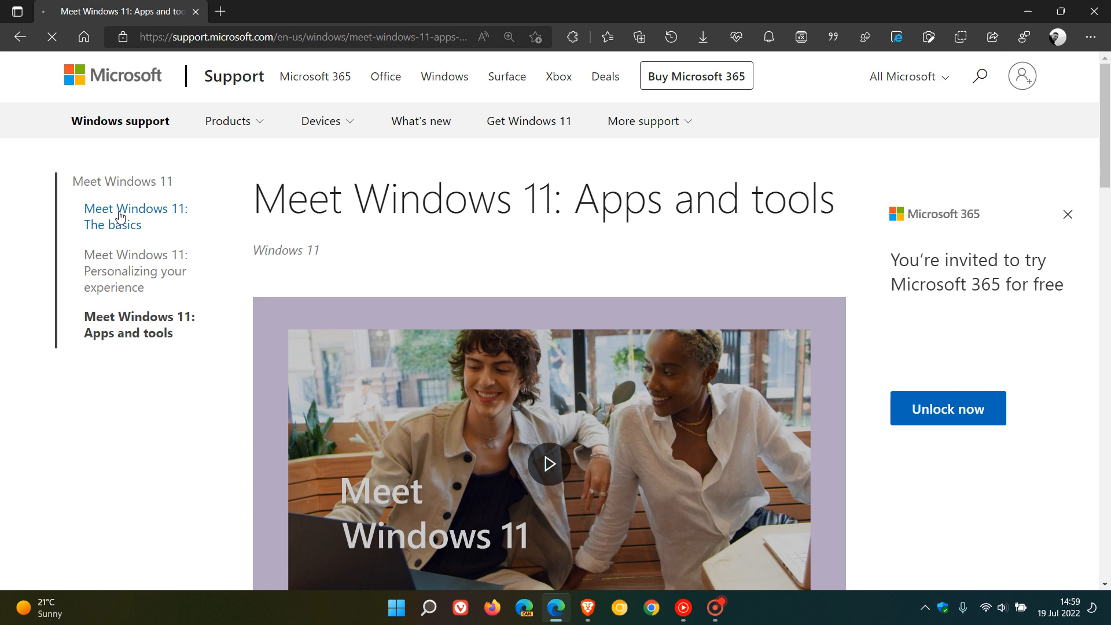
click(135, 216)
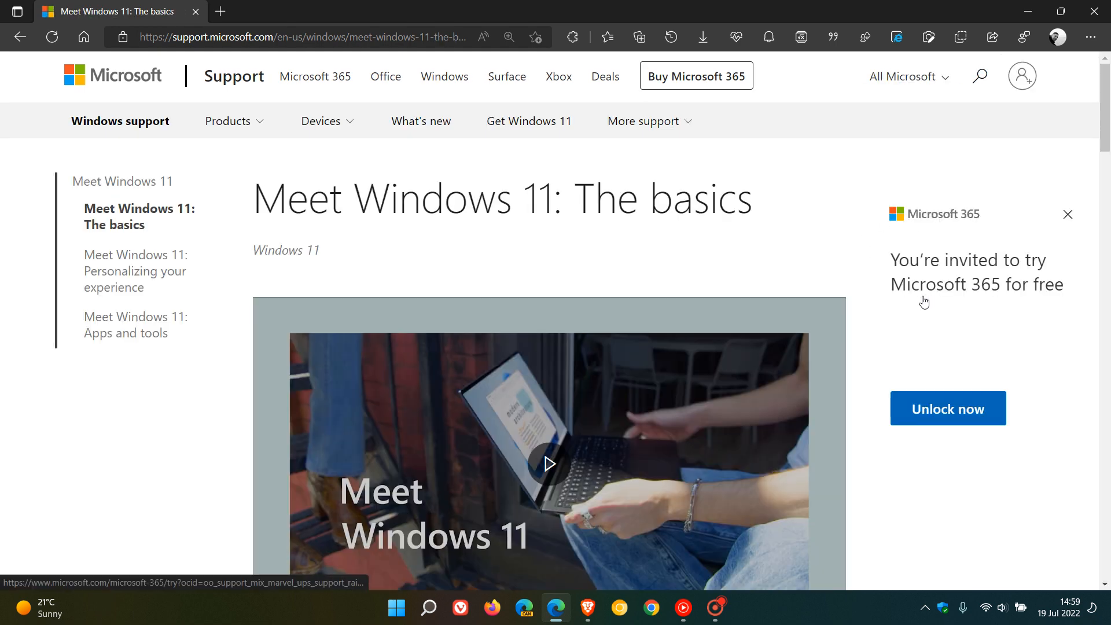
scroll(down, 3)
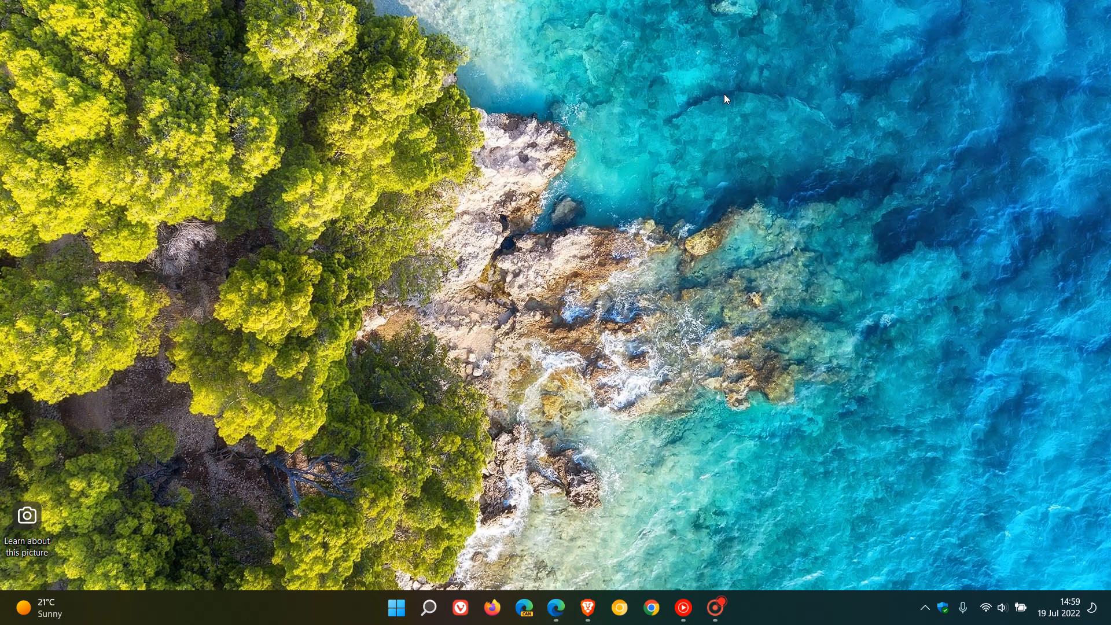
mouse_move(722, 206)
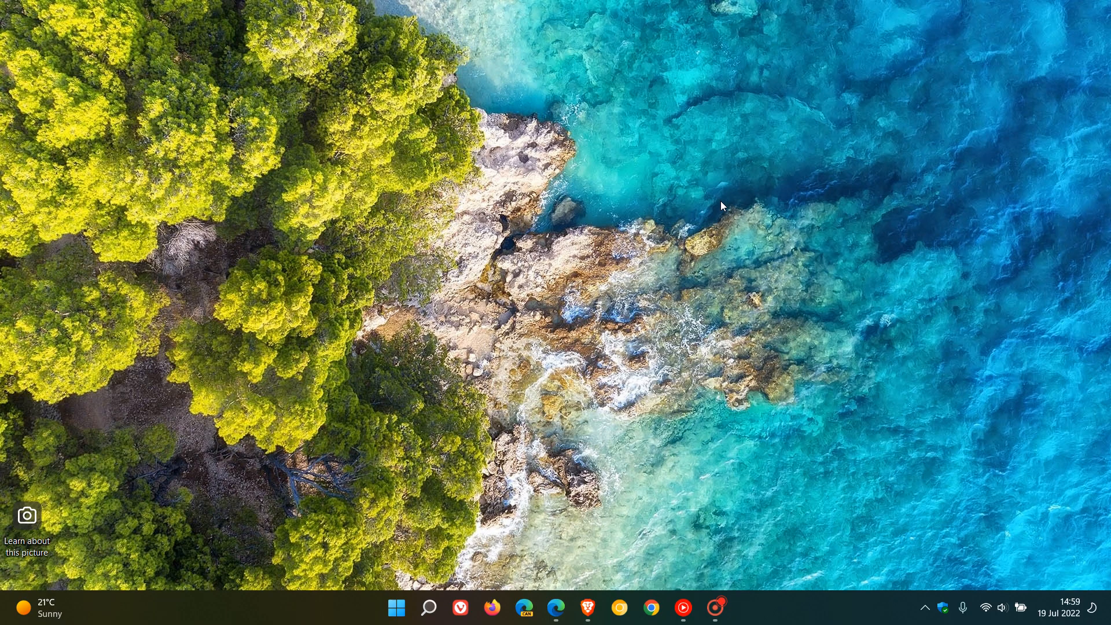